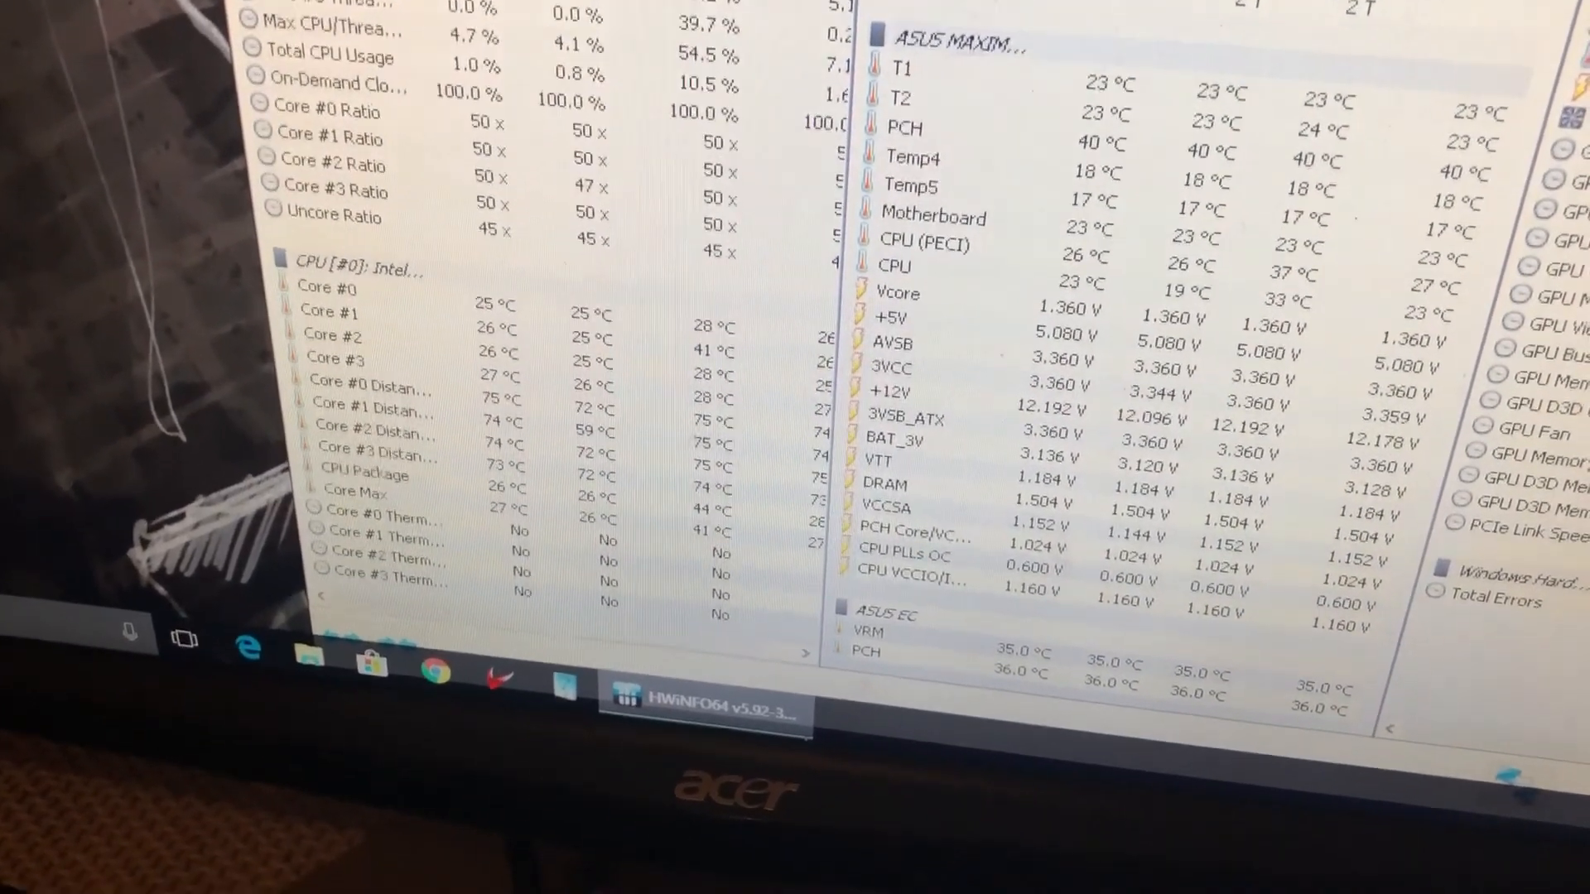
scroll("up", 3)
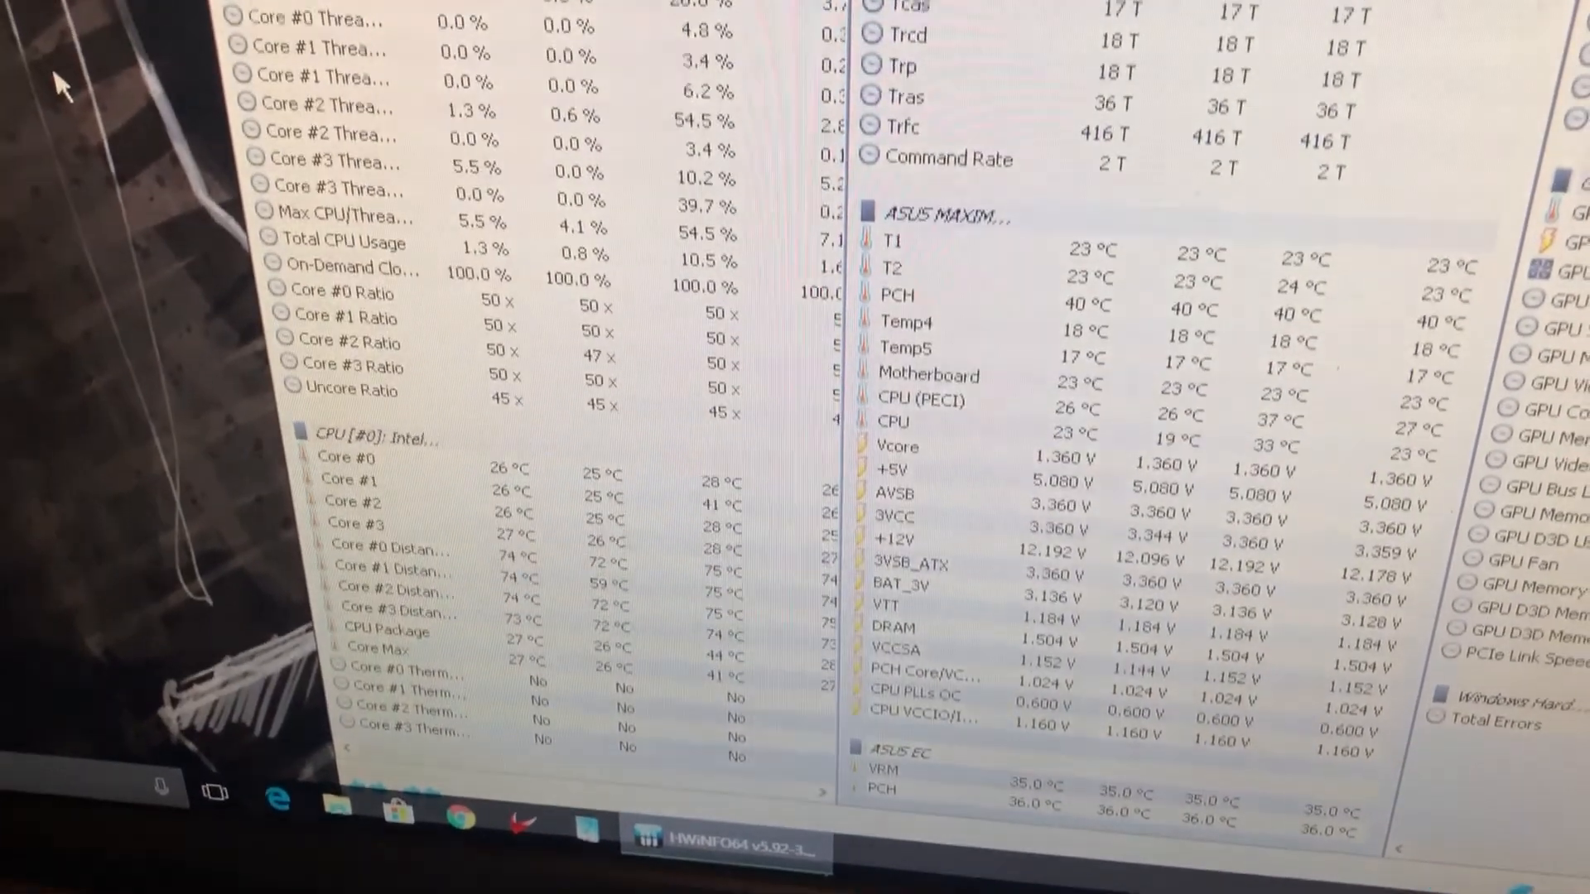